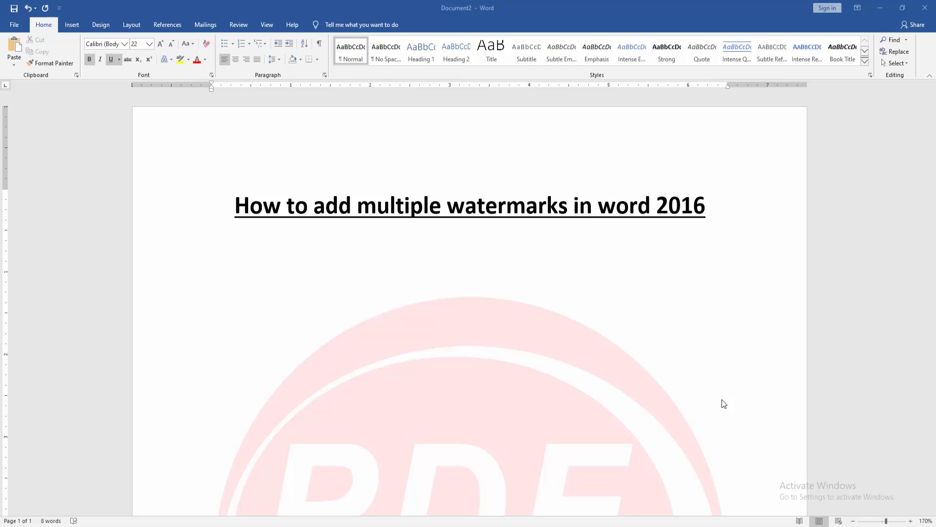
Open the header for editing and insert the IMG_5314 fern photo into it
{"action": "left_click", "coordinate": [211, 242]}
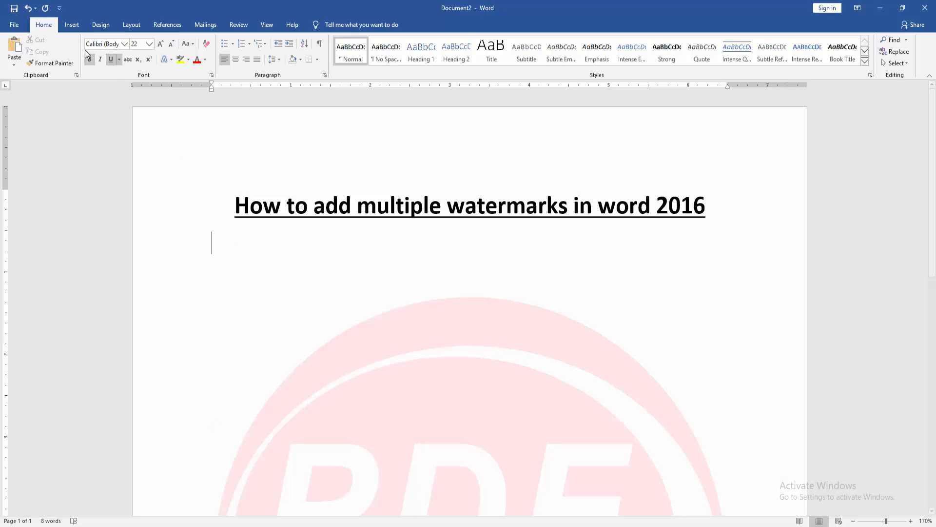
{"action": "left_click", "coordinate": [71, 24]}
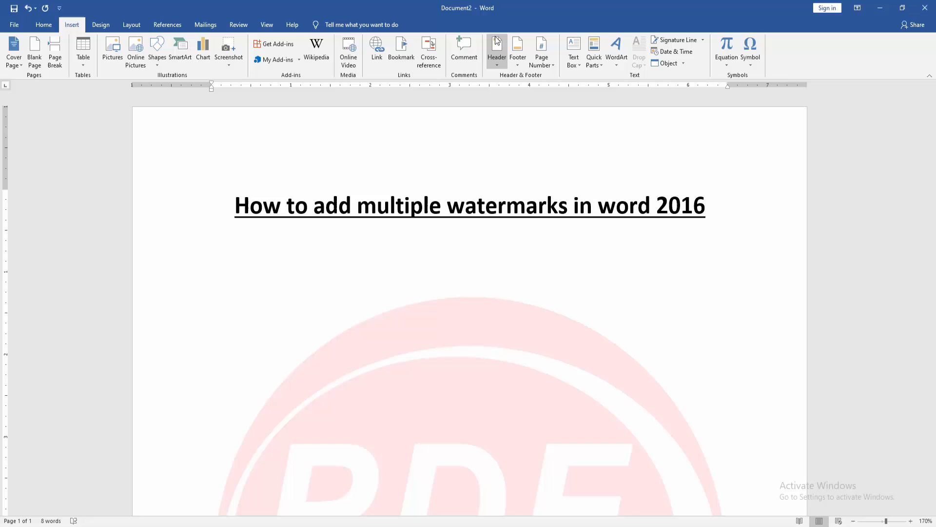
{"action": "left_click", "coordinate": [497, 51]}
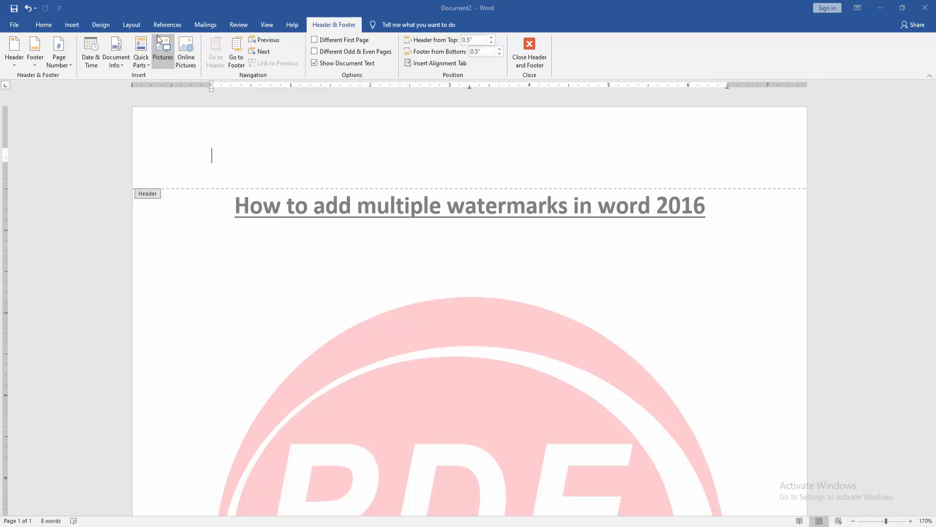
{"action": "left_click", "coordinate": [162, 51]}
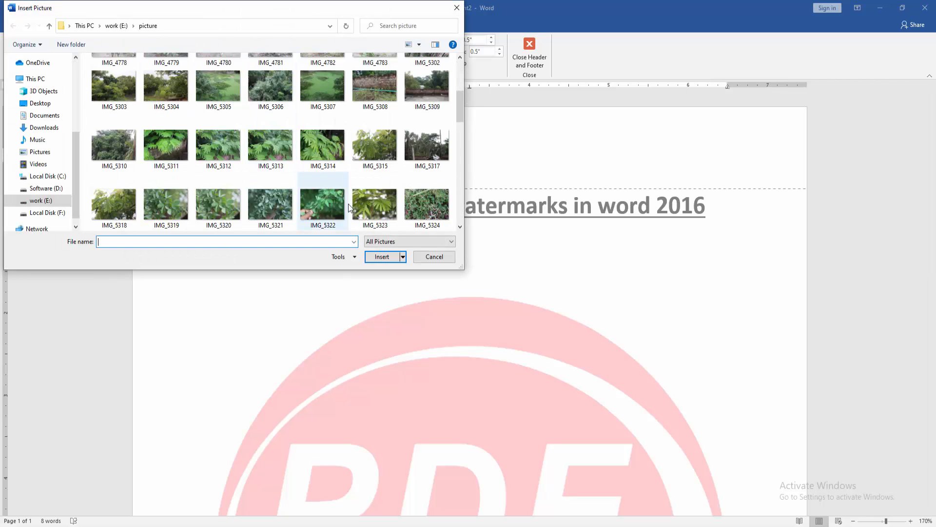
{"action": "left_click", "coordinate": [323, 143]}
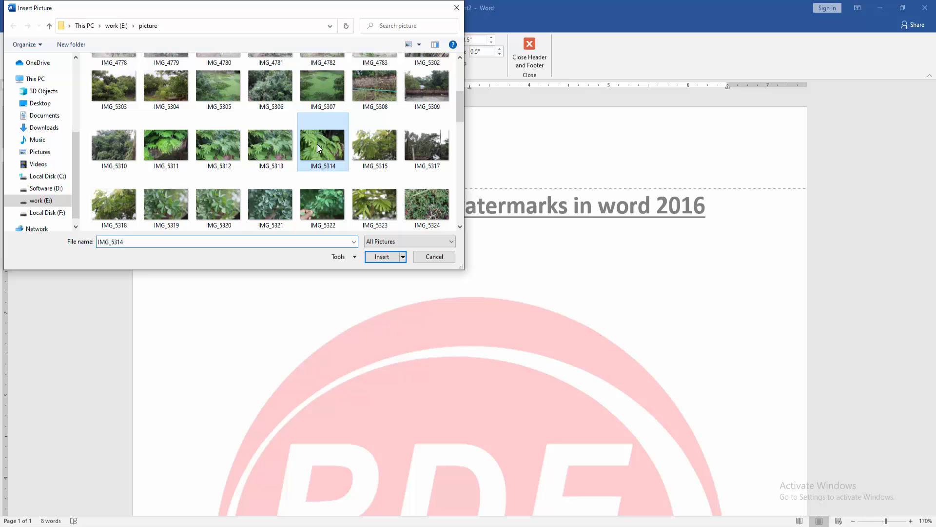
{"action": "left_click", "coordinate": [381, 256]}
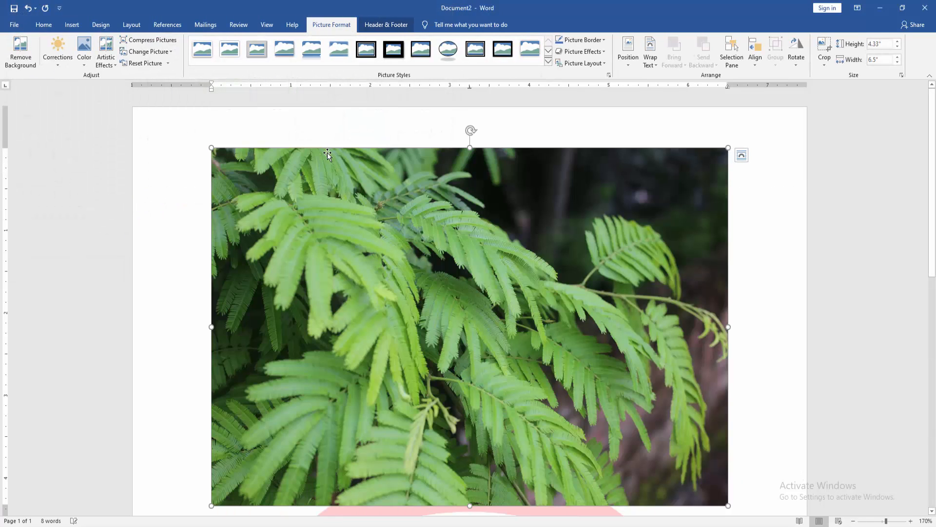
{"action": "mouse_move", "coordinate": [592, 93]}
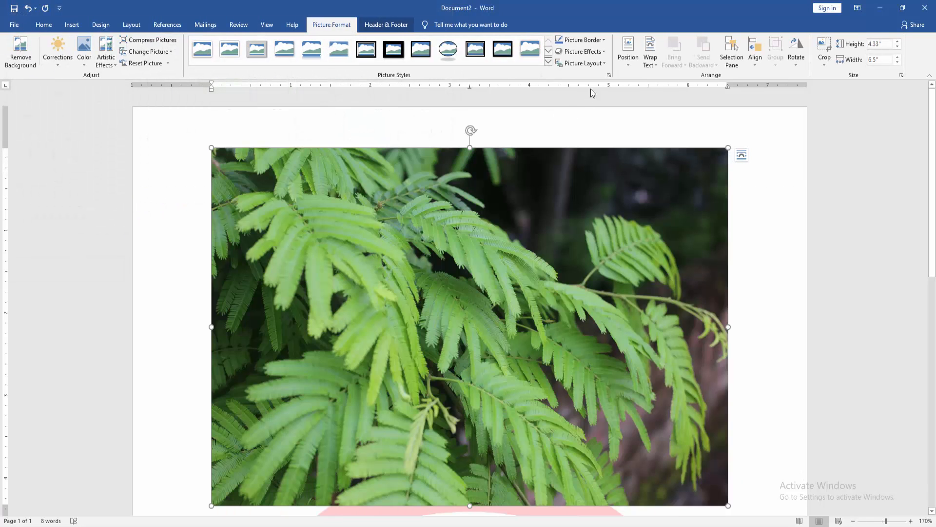
Set the fern photo's text wrapping to Behind Text
{"action": "left_click", "coordinate": [650, 50]}
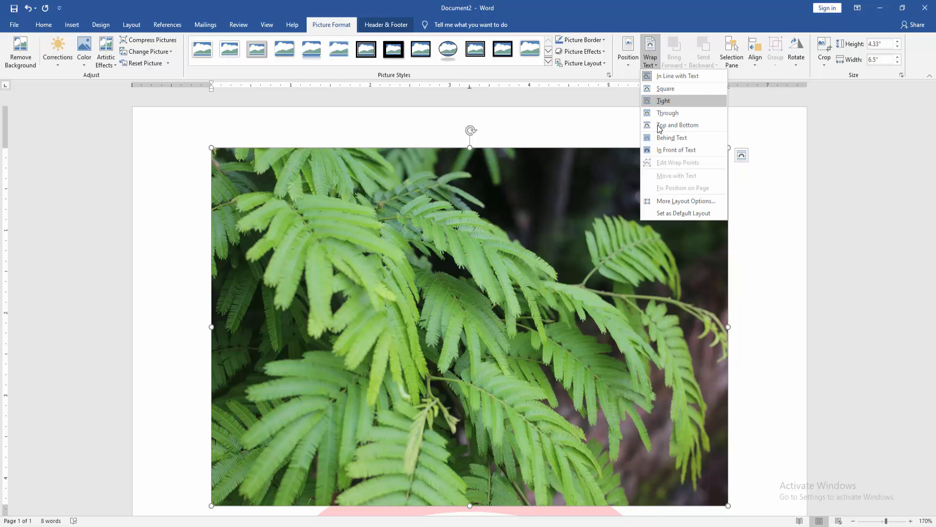
{"action": "left_click", "coordinate": [670, 137]}
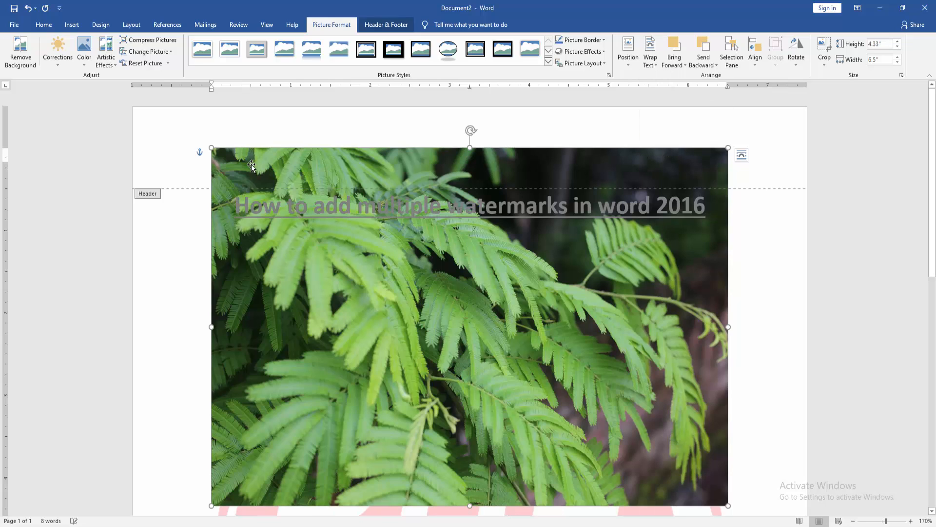
{"action": "mouse_move", "coordinate": [433, 280]}
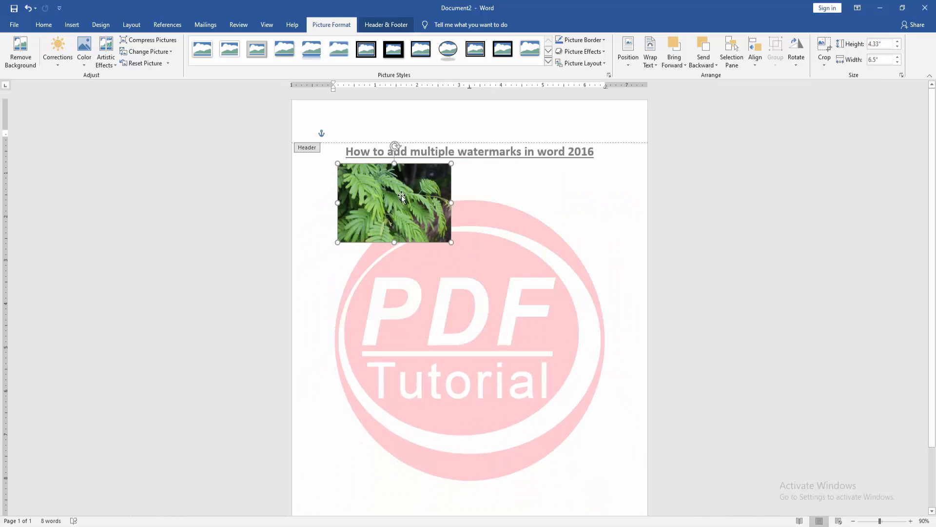
Move the fern photo to the lower right of the page and close the header
{"action": "left_click_drag", "start_coordinate": [394, 203], "coordinate": [550, 478]}
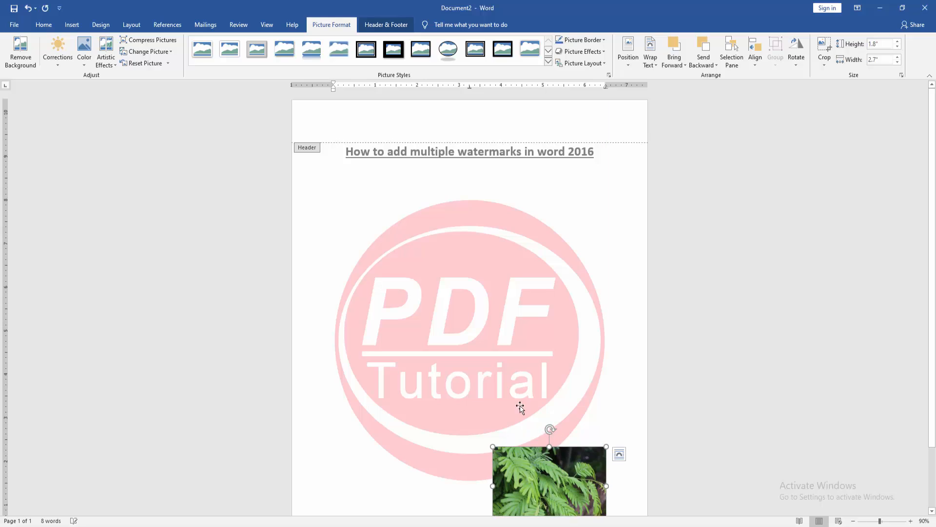
{"action": "left_click", "coordinate": [386, 24]}
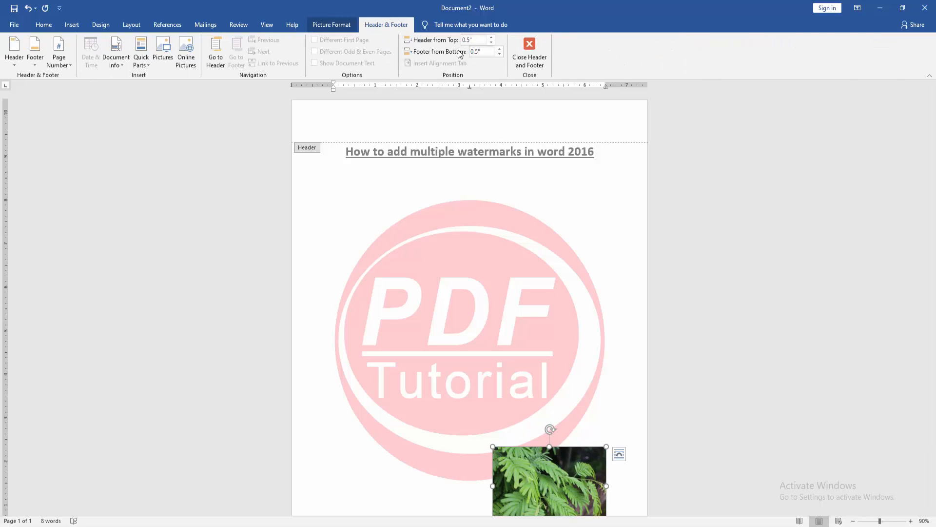
{"action": "left_click", "coordinate": [528, 54]}
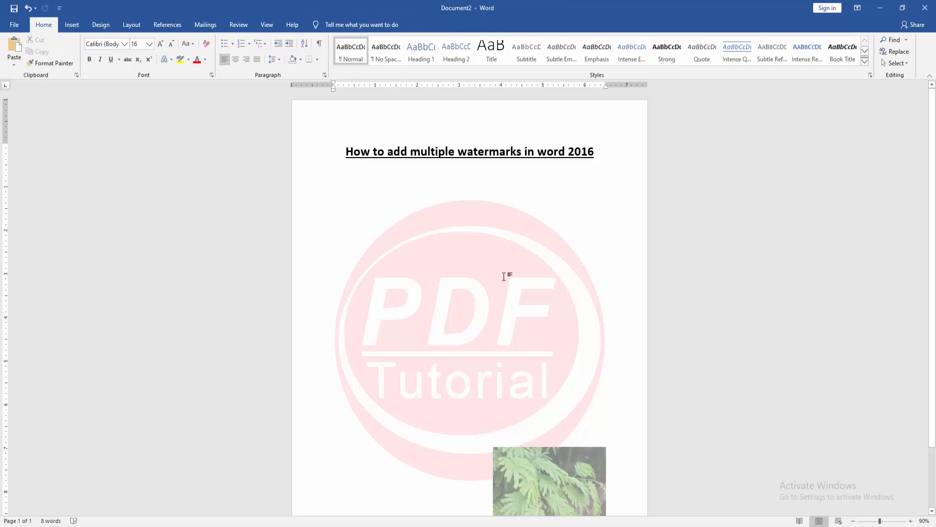